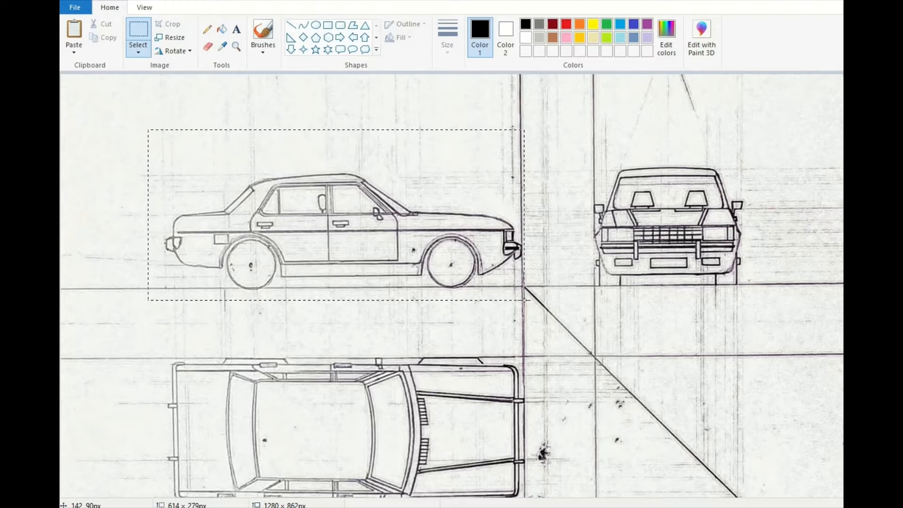
- Crop to the side view and save it as PNG 'FORD GRANADA MK1 - SIDE VIEW'
click(172, 23)
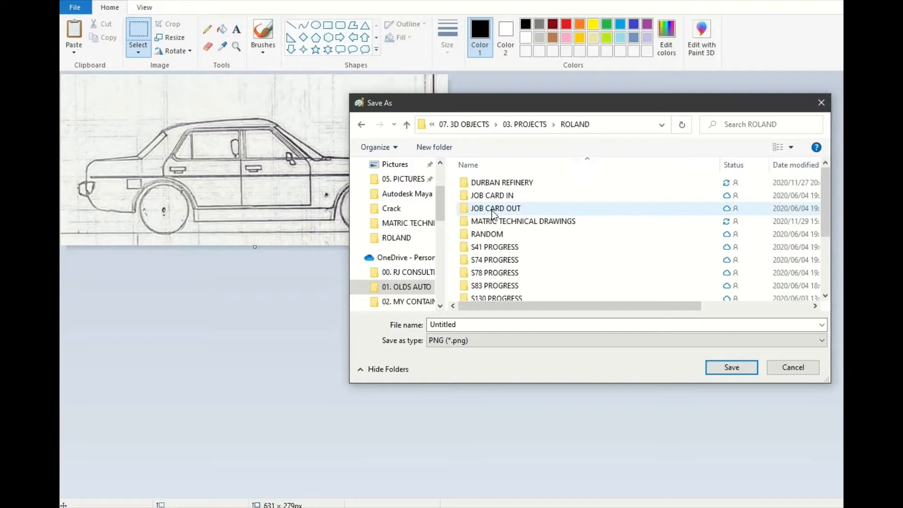
text(f)
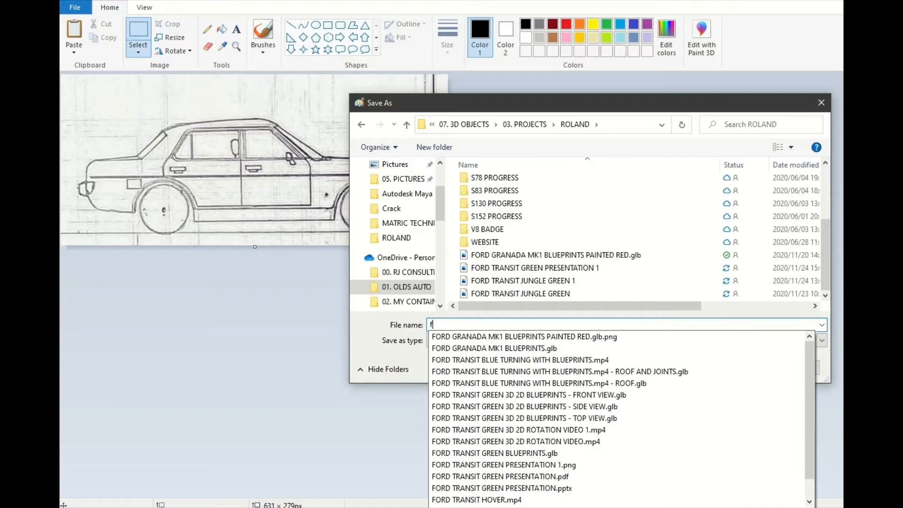
text(ORD GRANADA MK1 - SIDE VI)
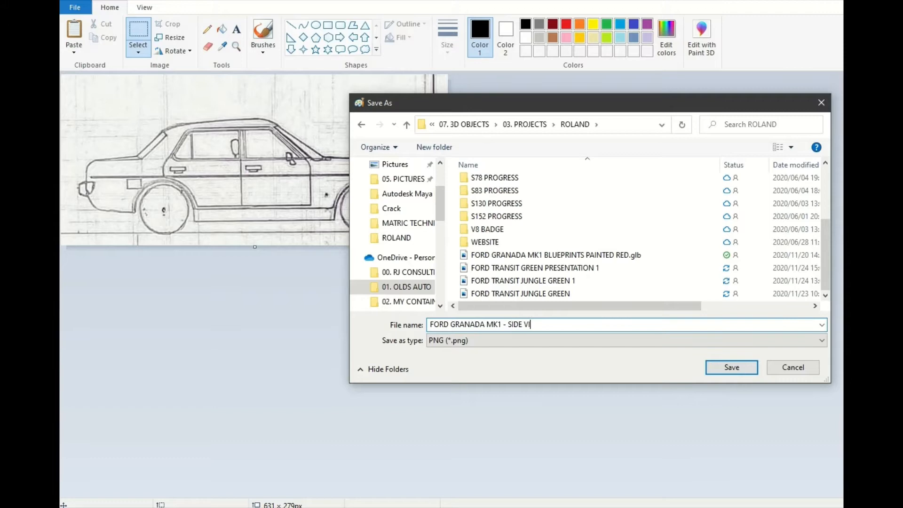
click(731, 368)
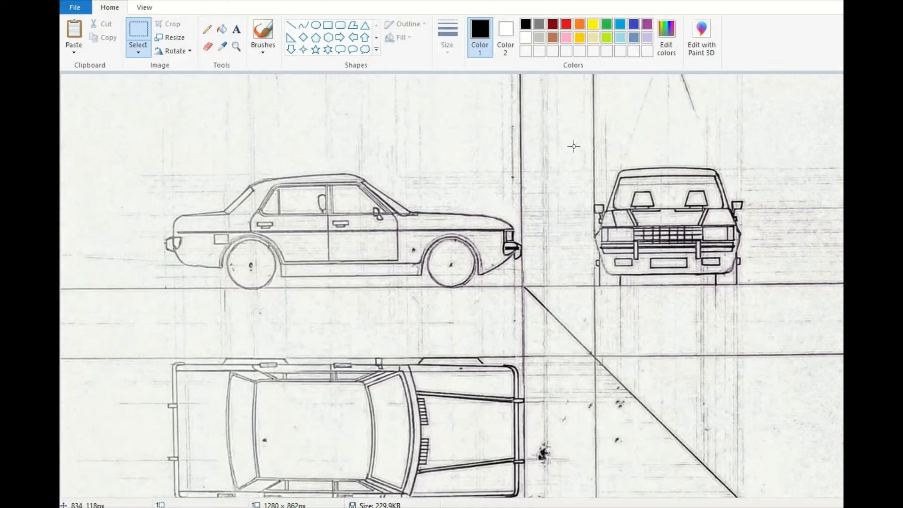
- Save the cropped front view as PNG 'FORD GRANADA MK1 - FRONT VIEW' via File > Save as
click(73, 6)
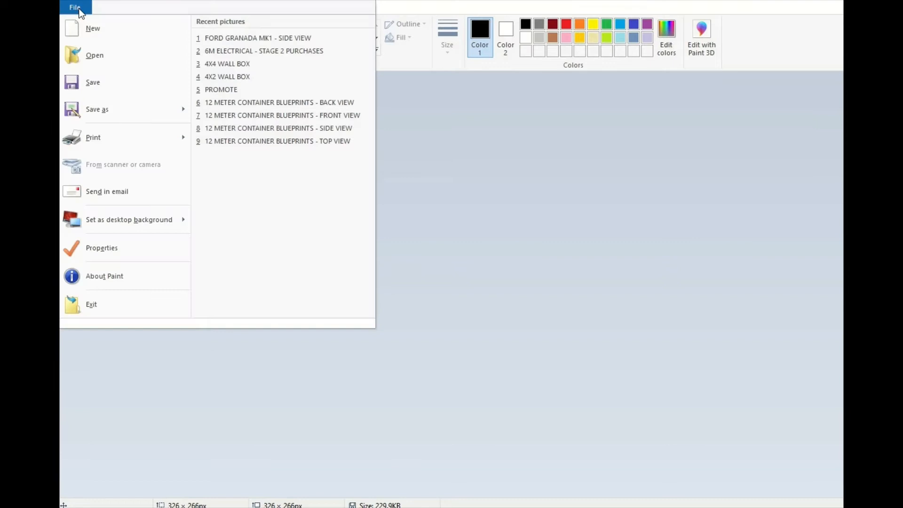
click(96, 109)
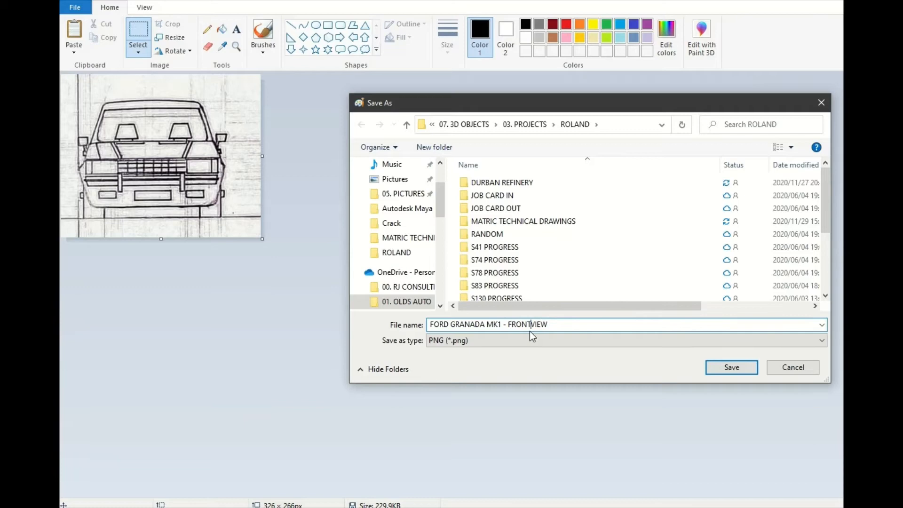
click(731, 367)
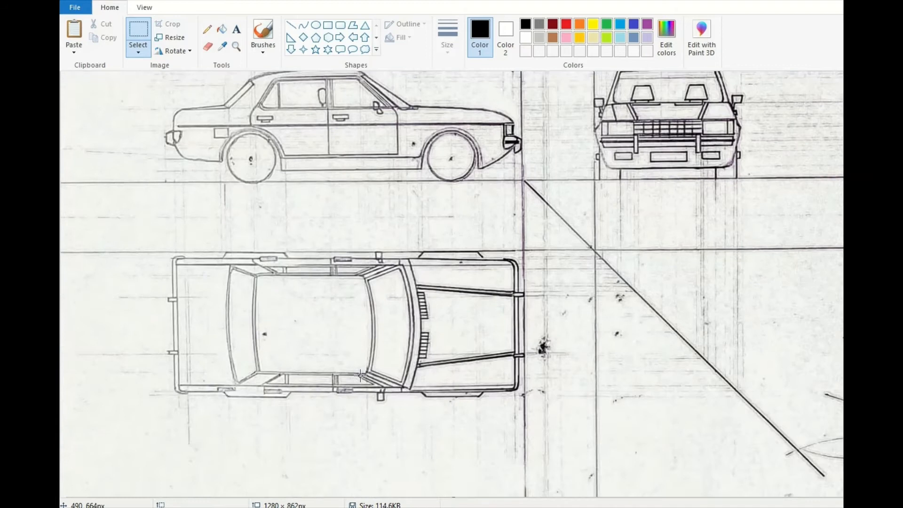
click(172, 23)
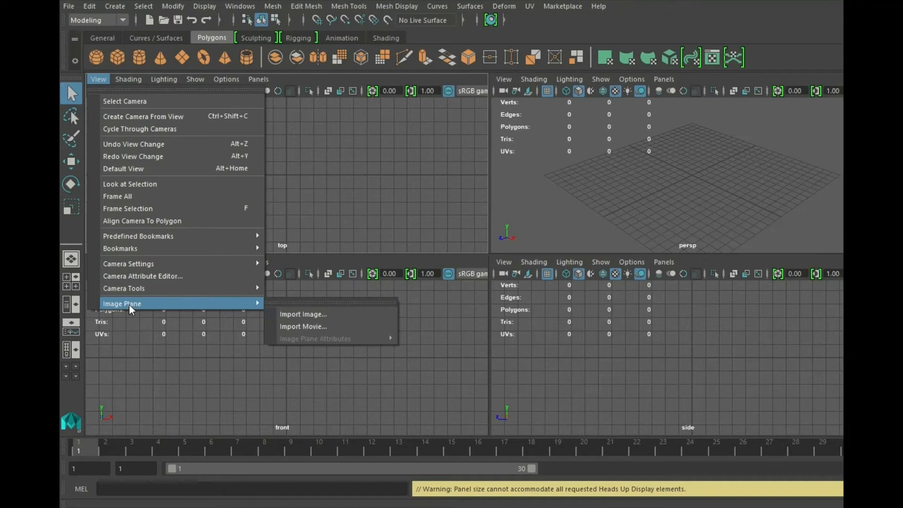
- Import the top view PNG as an image plane through View > Image Plane > Import Image
click(303, 314)
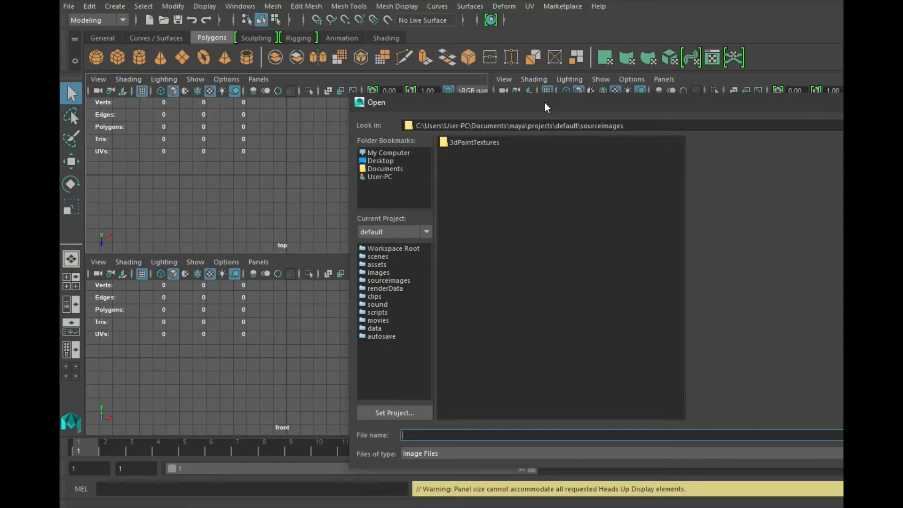
click(379, 177)
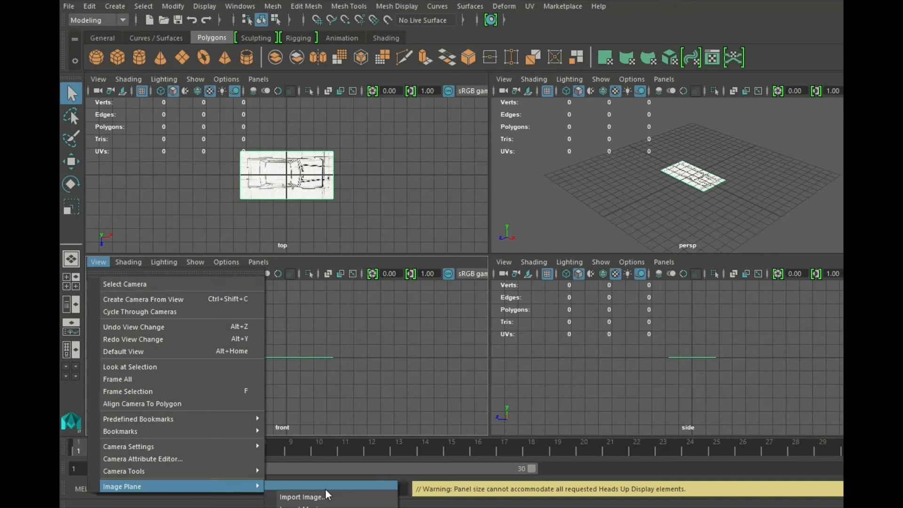
- Start an image plane import in the front viewport and browse into the ROLAND folder
click(302, 497)
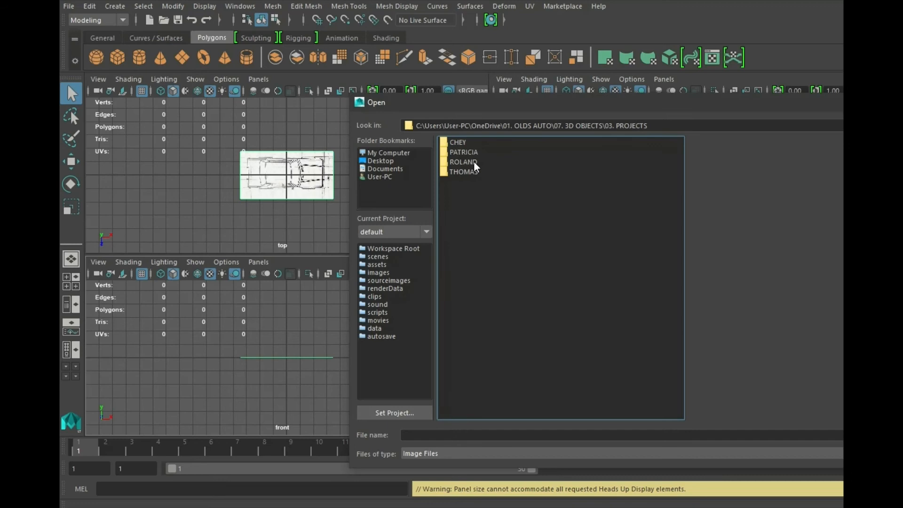
double_click(464, 162)
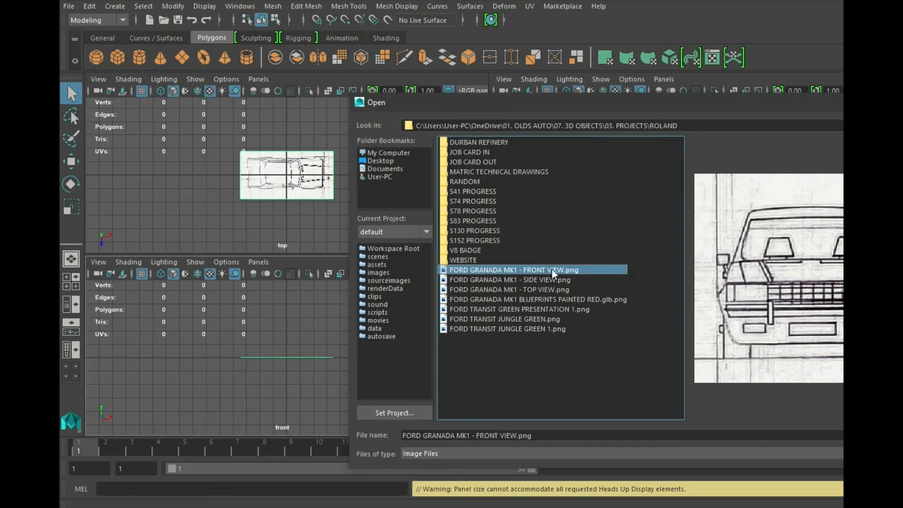